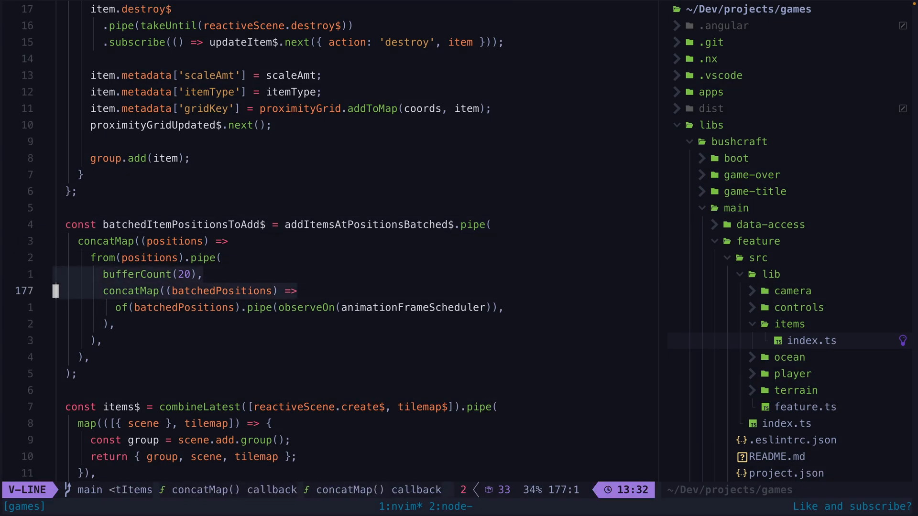
{"action": "key", "text": "Escape"}
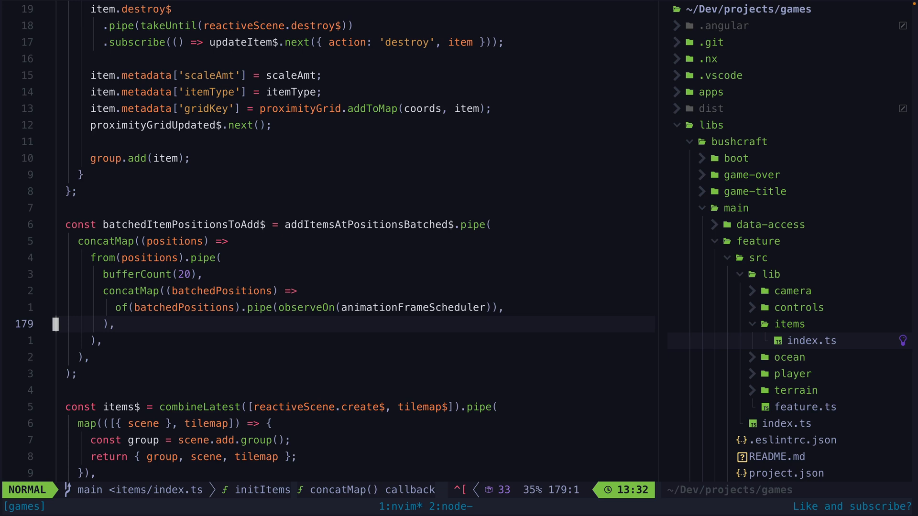
{"action": "mouse_move", "coordinate": [377, 249]}
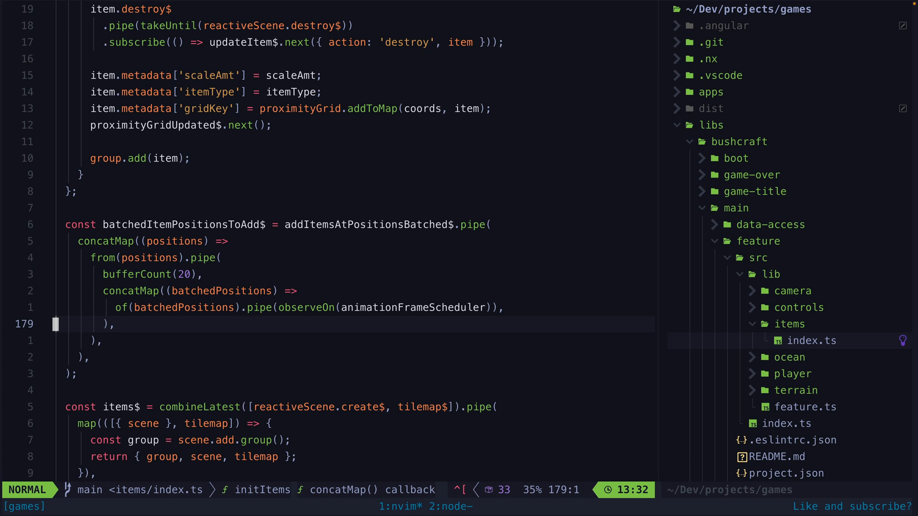
{"action": "mouse_move", "coordinate": [298, 293]}
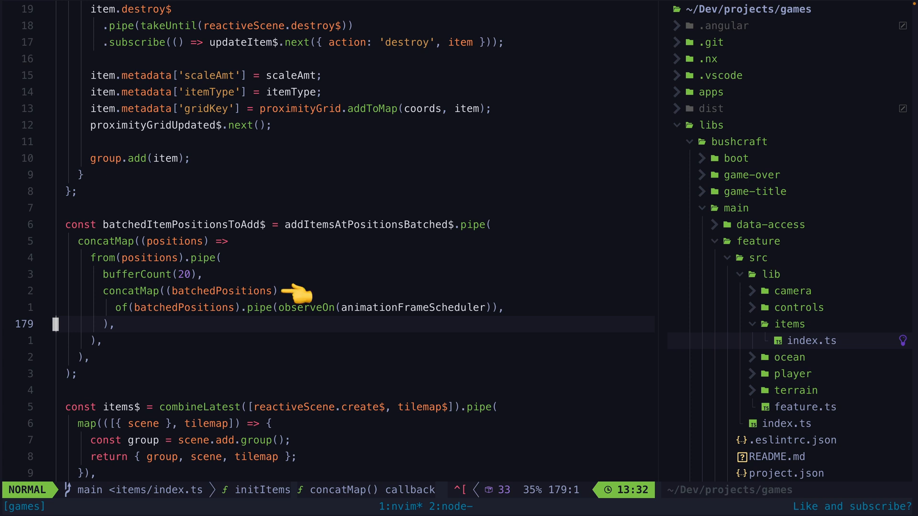